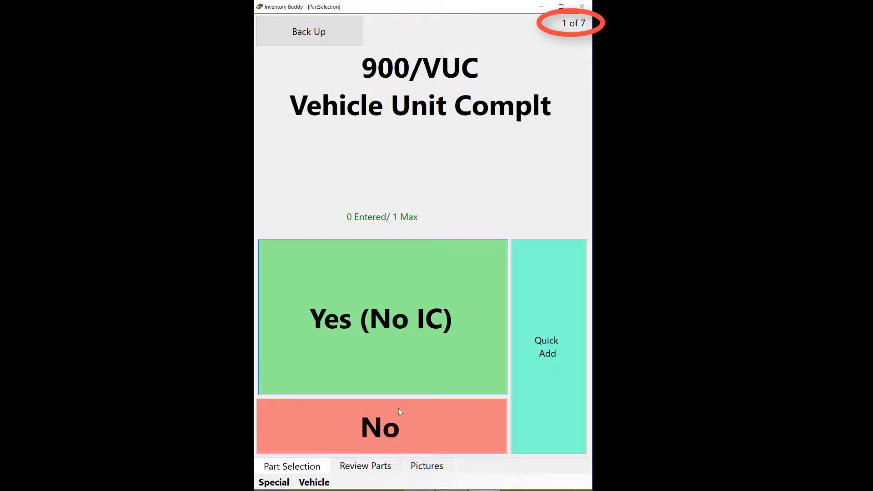
# Step: Enter the main system settings where Hollander Powerlink 2.X is the IMS type
pyautogui.click(381, 425)
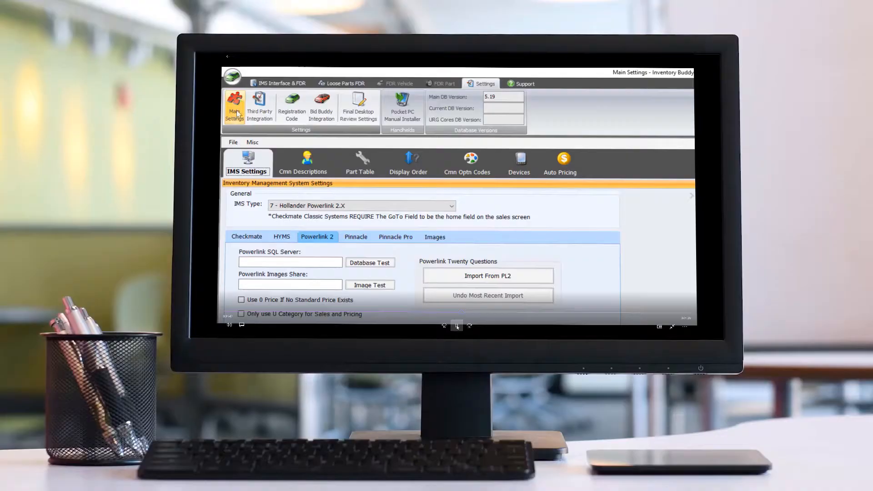
pyautogui.click(360, 162)
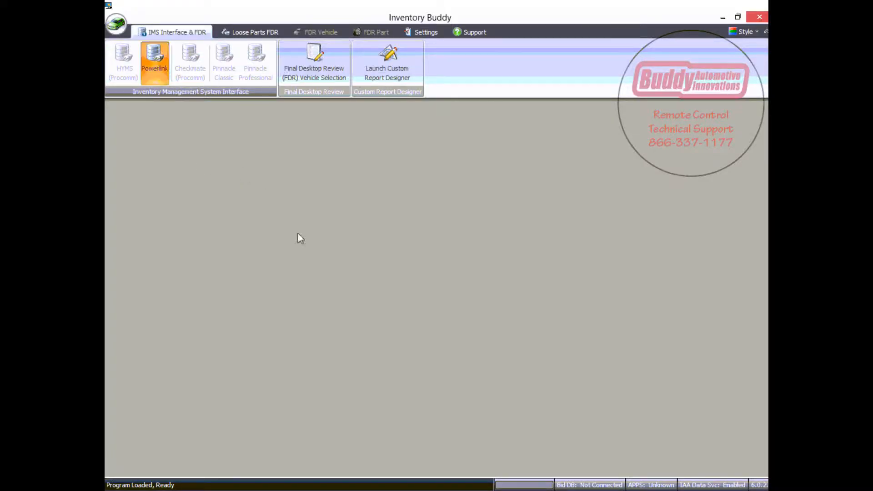
# Step: In the Powerlink 2 interface, add stock ticket AA0006 (2010 Galant) to the download list
pyautogui.click(154, 61)
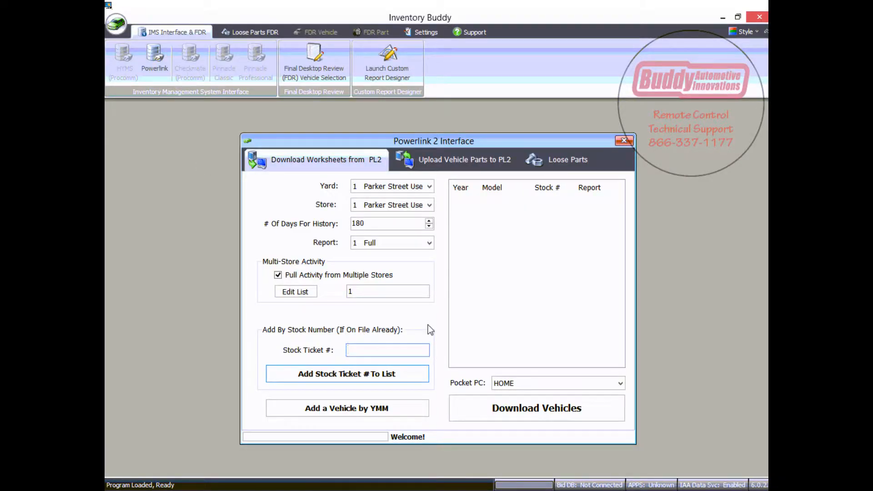
pyautogui.click(387, 349)
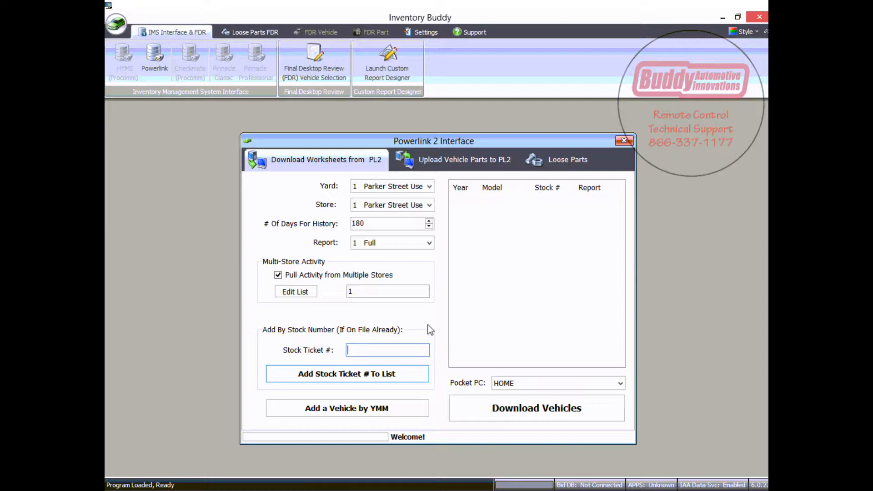
pyautogui.write('aa0006')
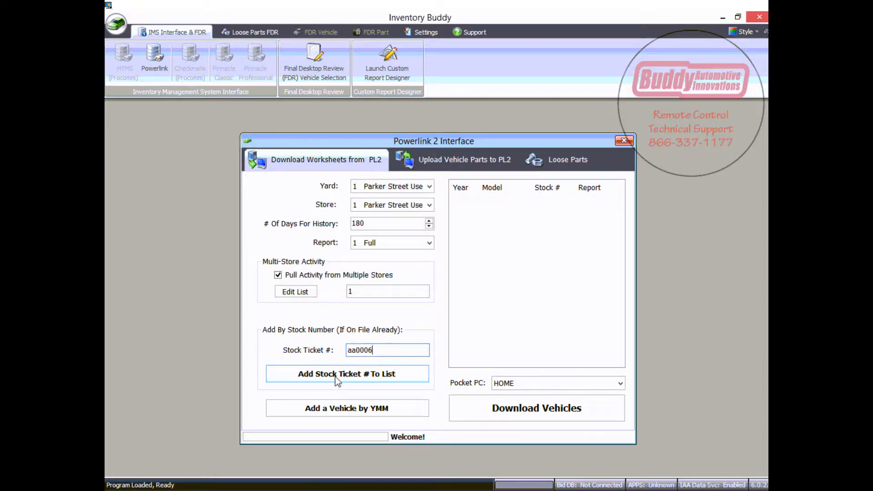
pyautogui.click(346, 374)
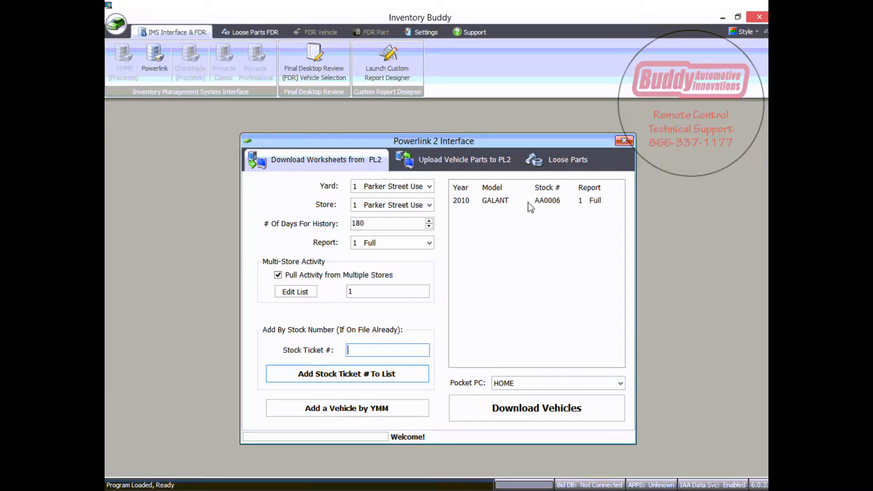
pyautogui.rightClick(529, 200)
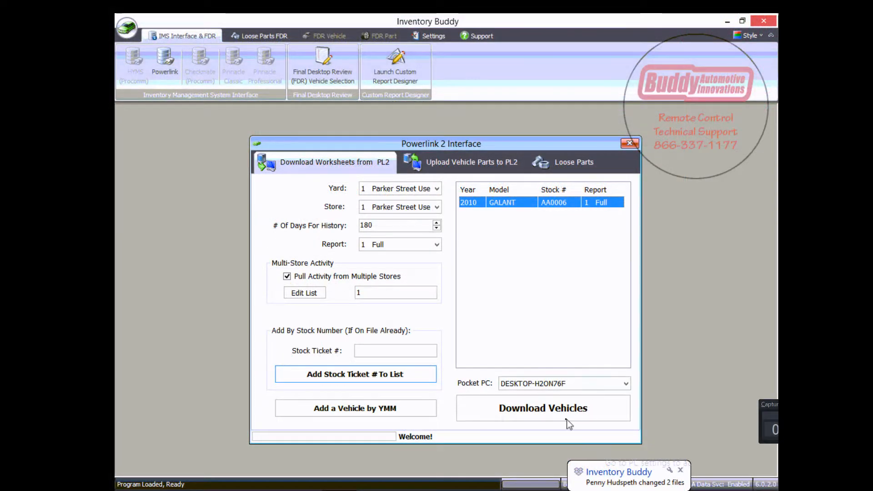
pyautogui.click(542, 407)
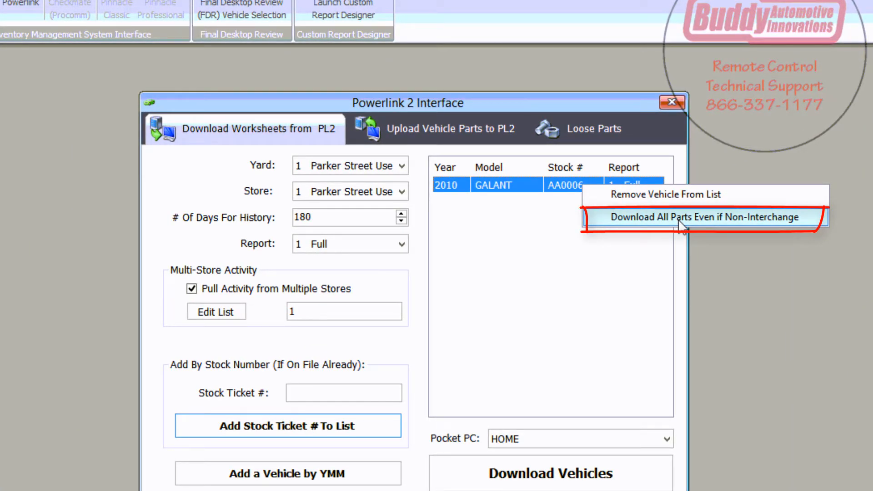
# Step: Choose 'Download All Parts Even if Non-Interchange' for the Galant row
pyautogui.click(703, 217)
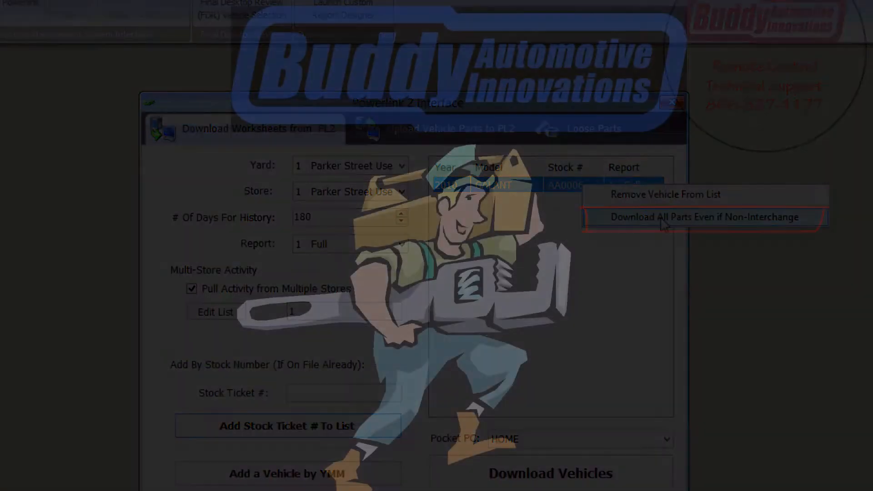